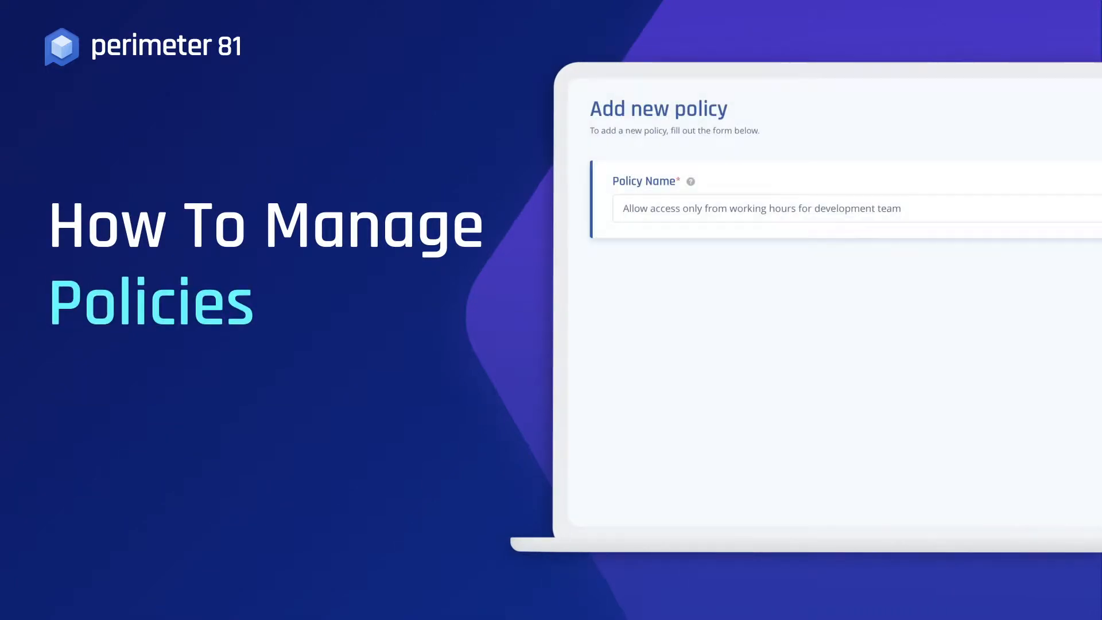
Show the Policies page listing the single existing Allow everything policy.
click(871, 371)
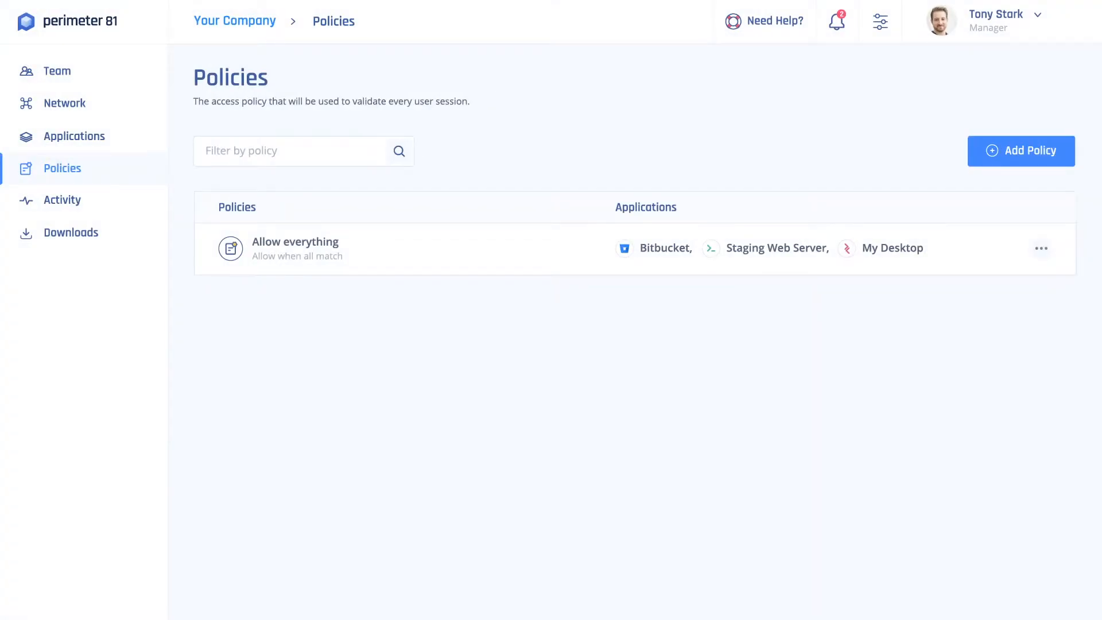
Add a policy with a Development group rule and a Monday-Friday time rule, named 'Allow access only for Developers on working days'.
click(1021, 152)
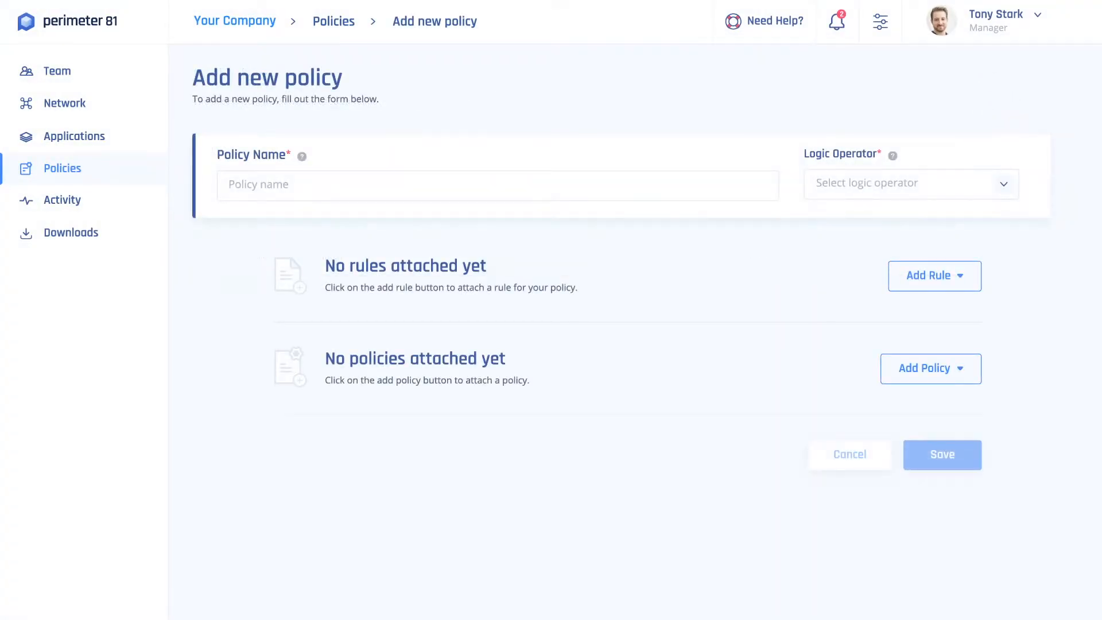
click(934, 275)
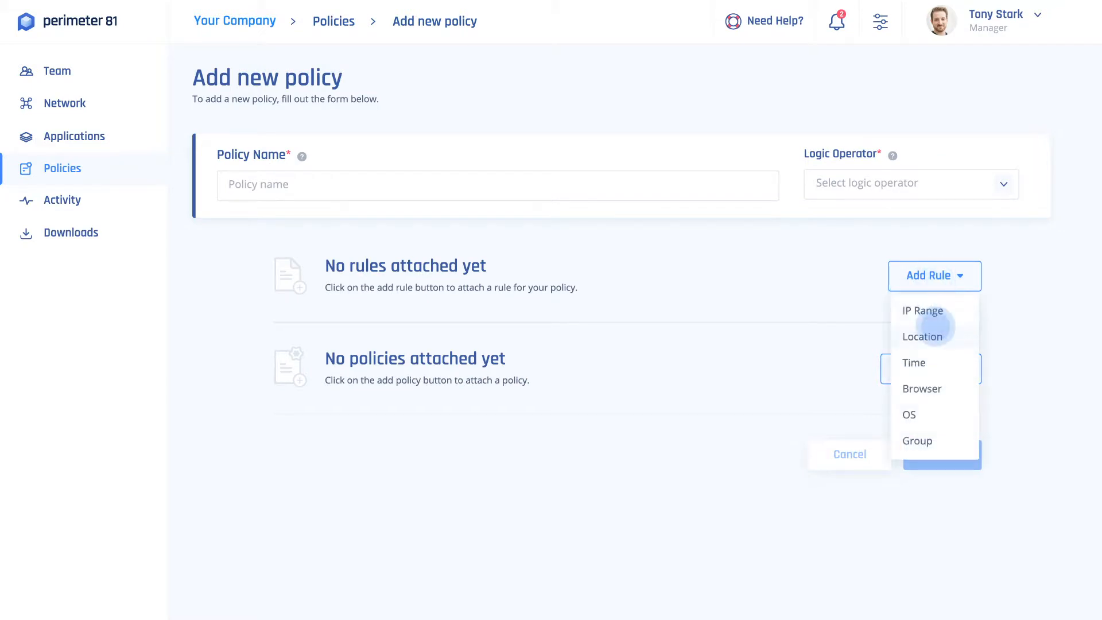
click(917, 441)
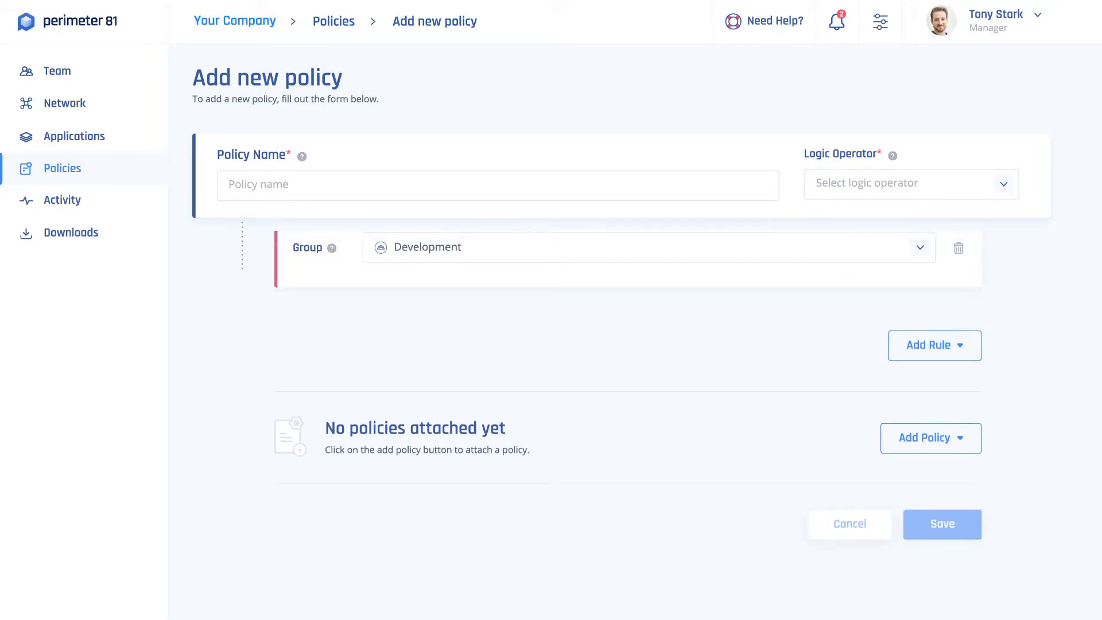
click(934, 346)
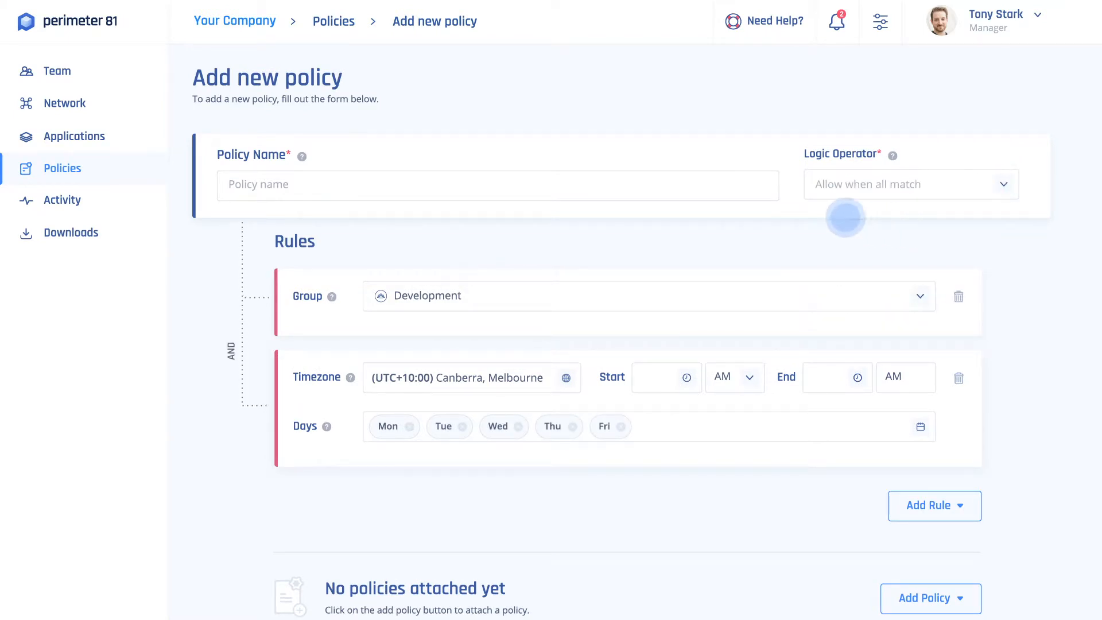
scroll(down, 3)
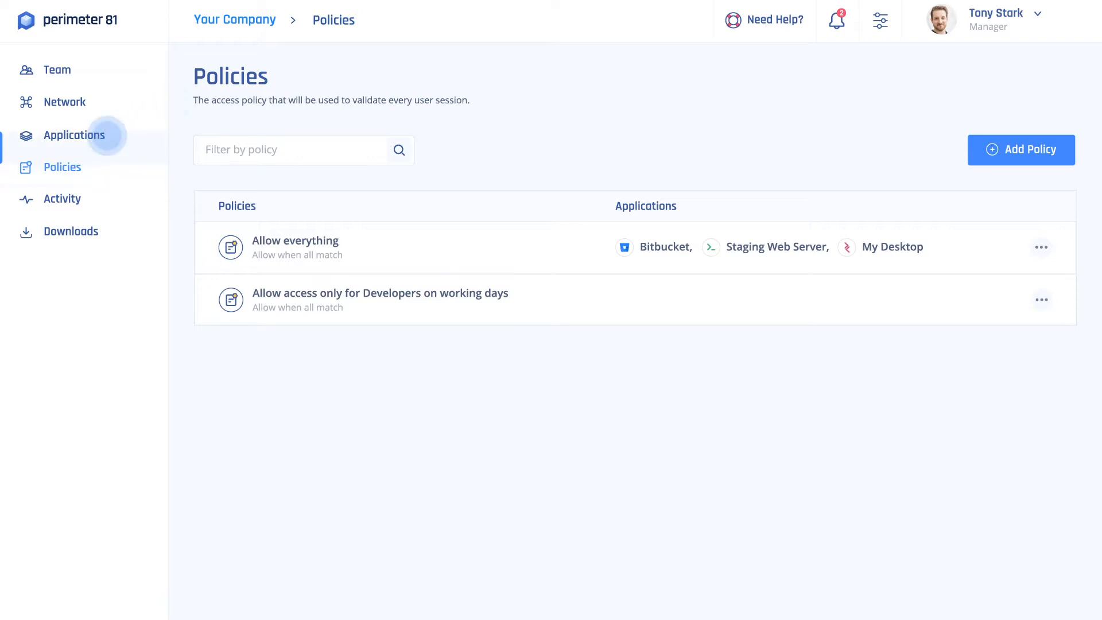
In Bitbucket's application settings, choose the 'Allow access only for Developers on working days' policy.
click(74, 136)
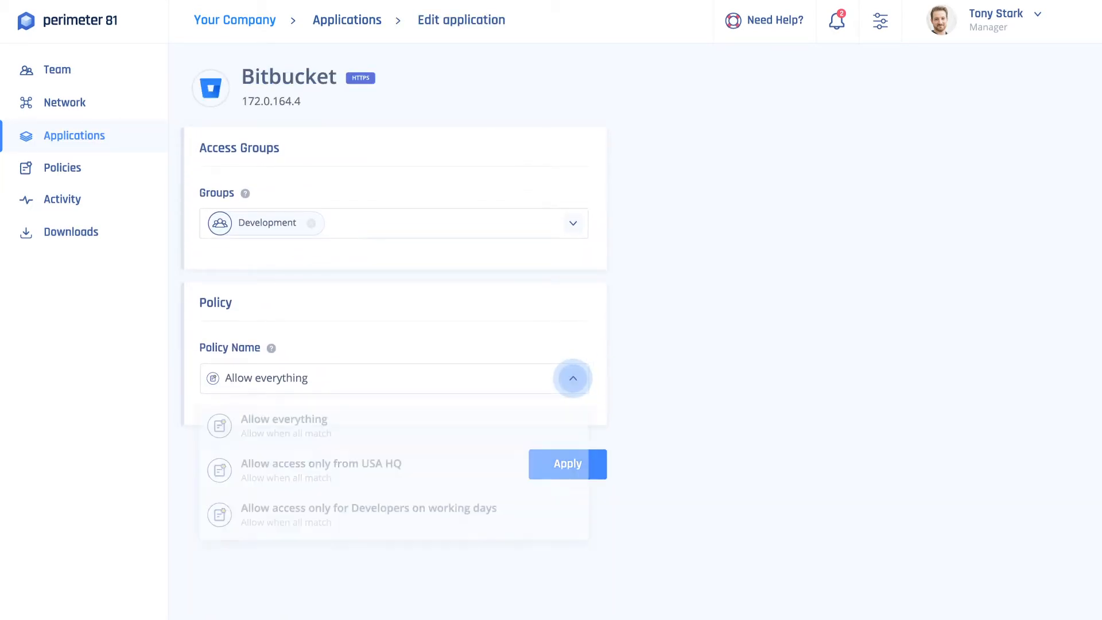
click(368, 507)
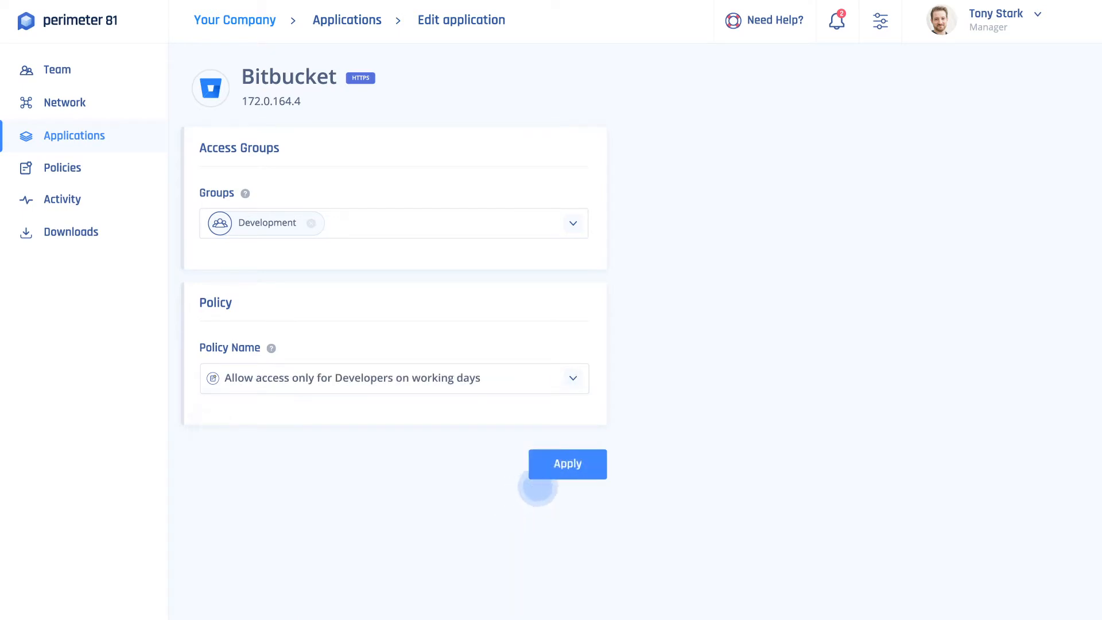